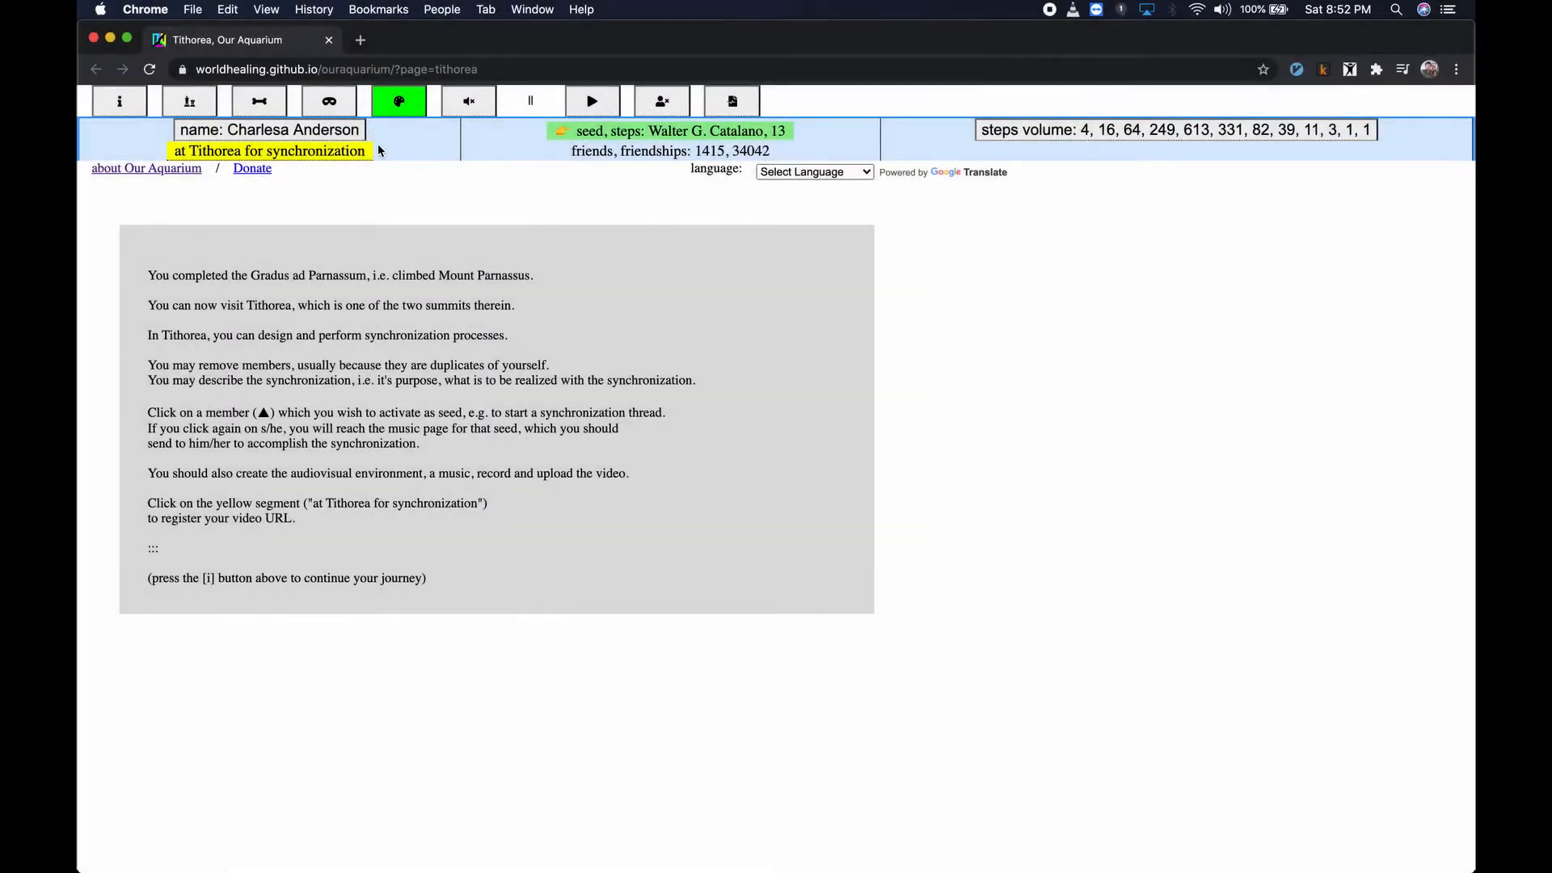
# Close the Tithorea intro, enable member picking, and set a map member as the seed.
pyautogui.click(118, 100)
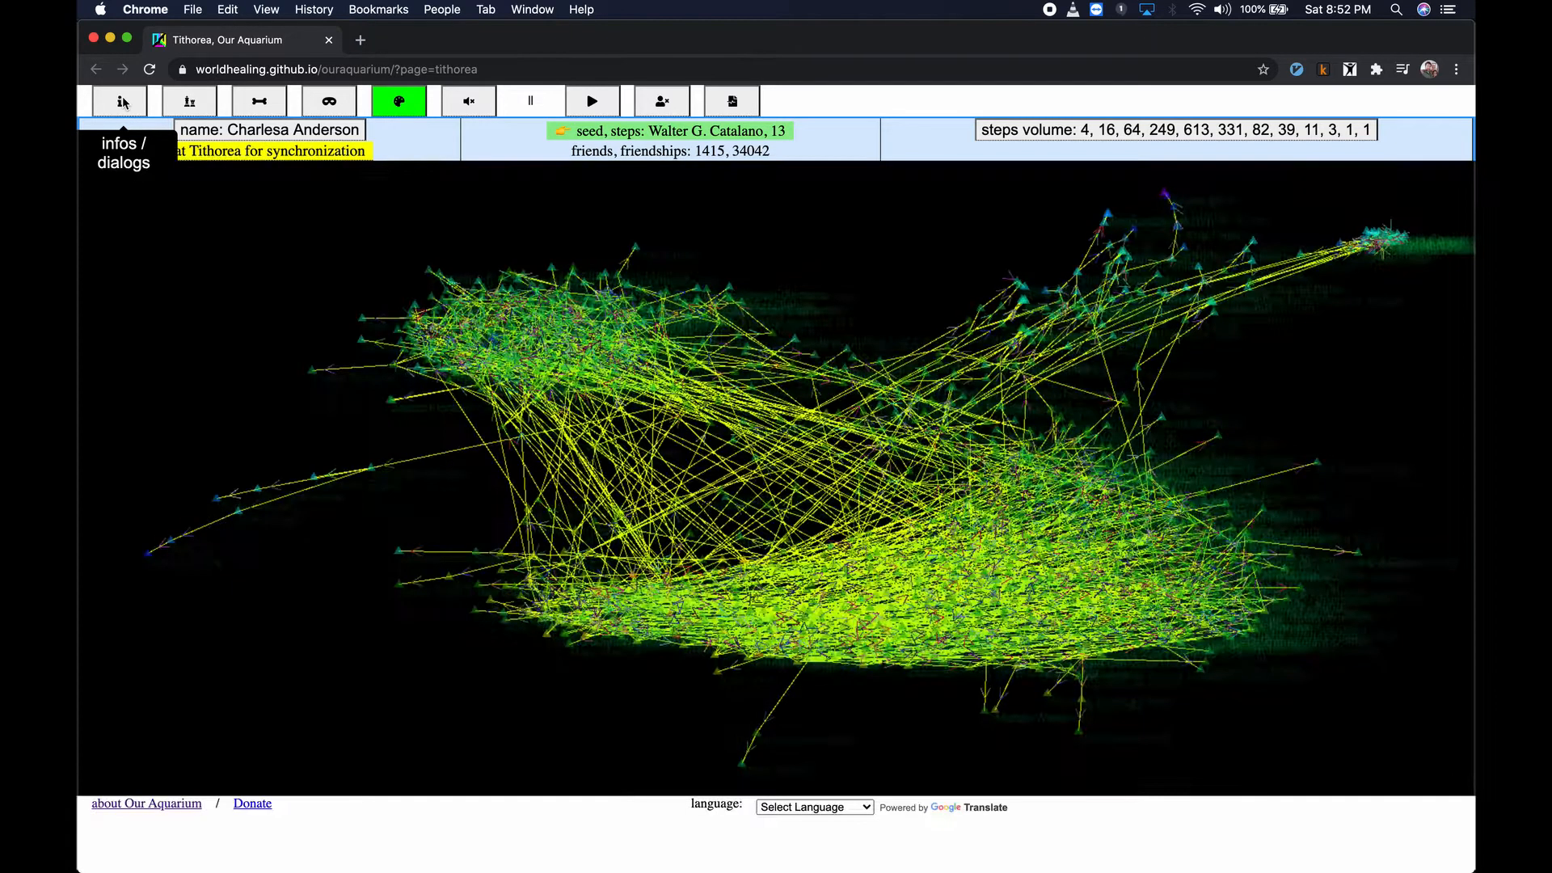
pyautogui.click(661, 100)
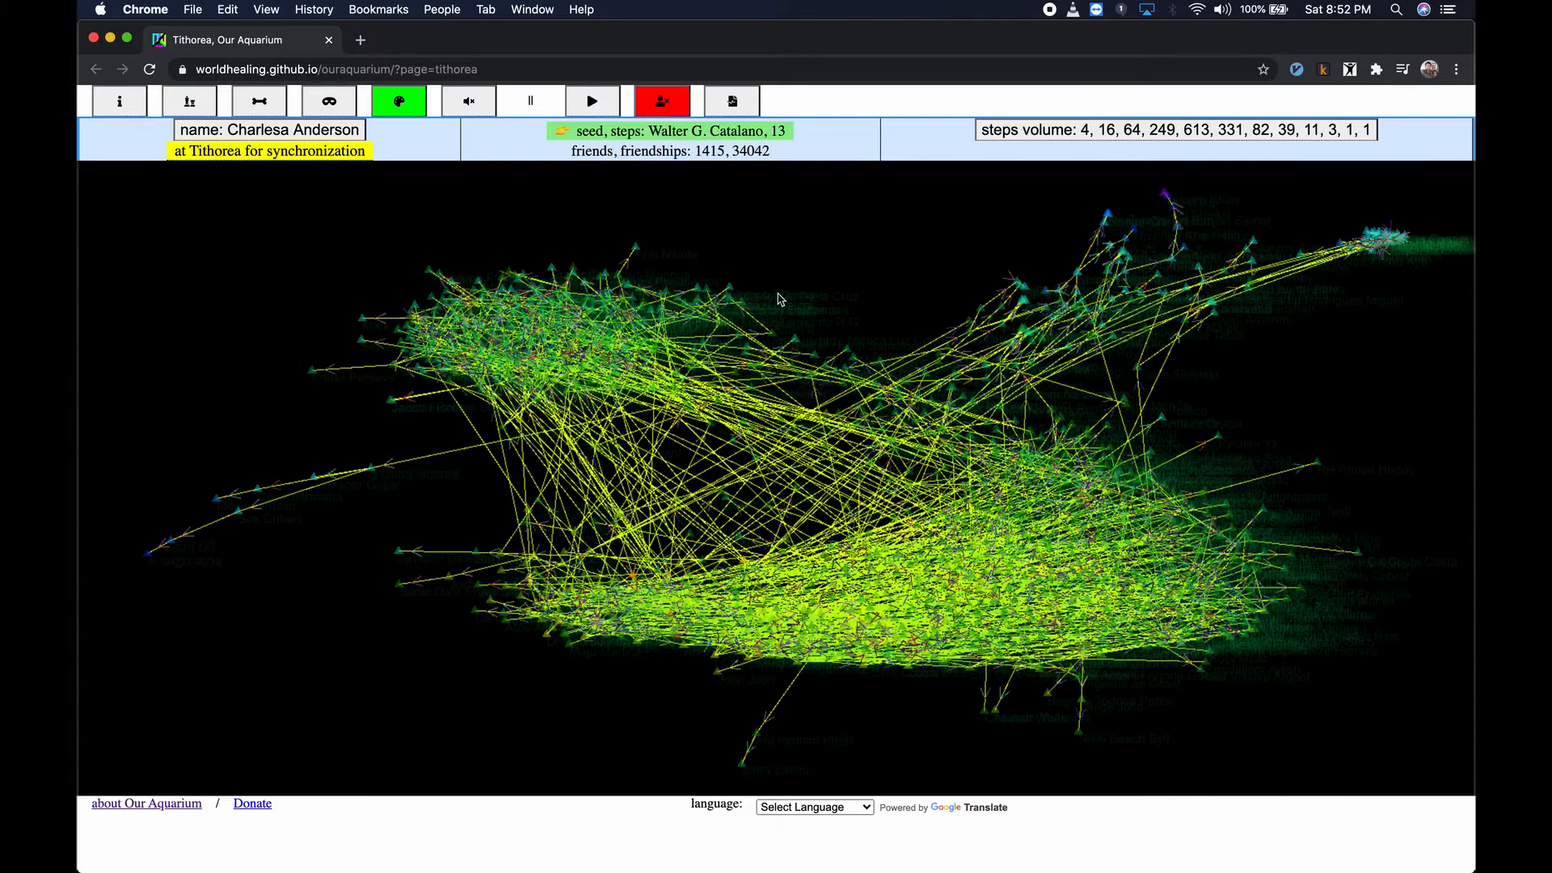
pyautogui.click(708, 430)
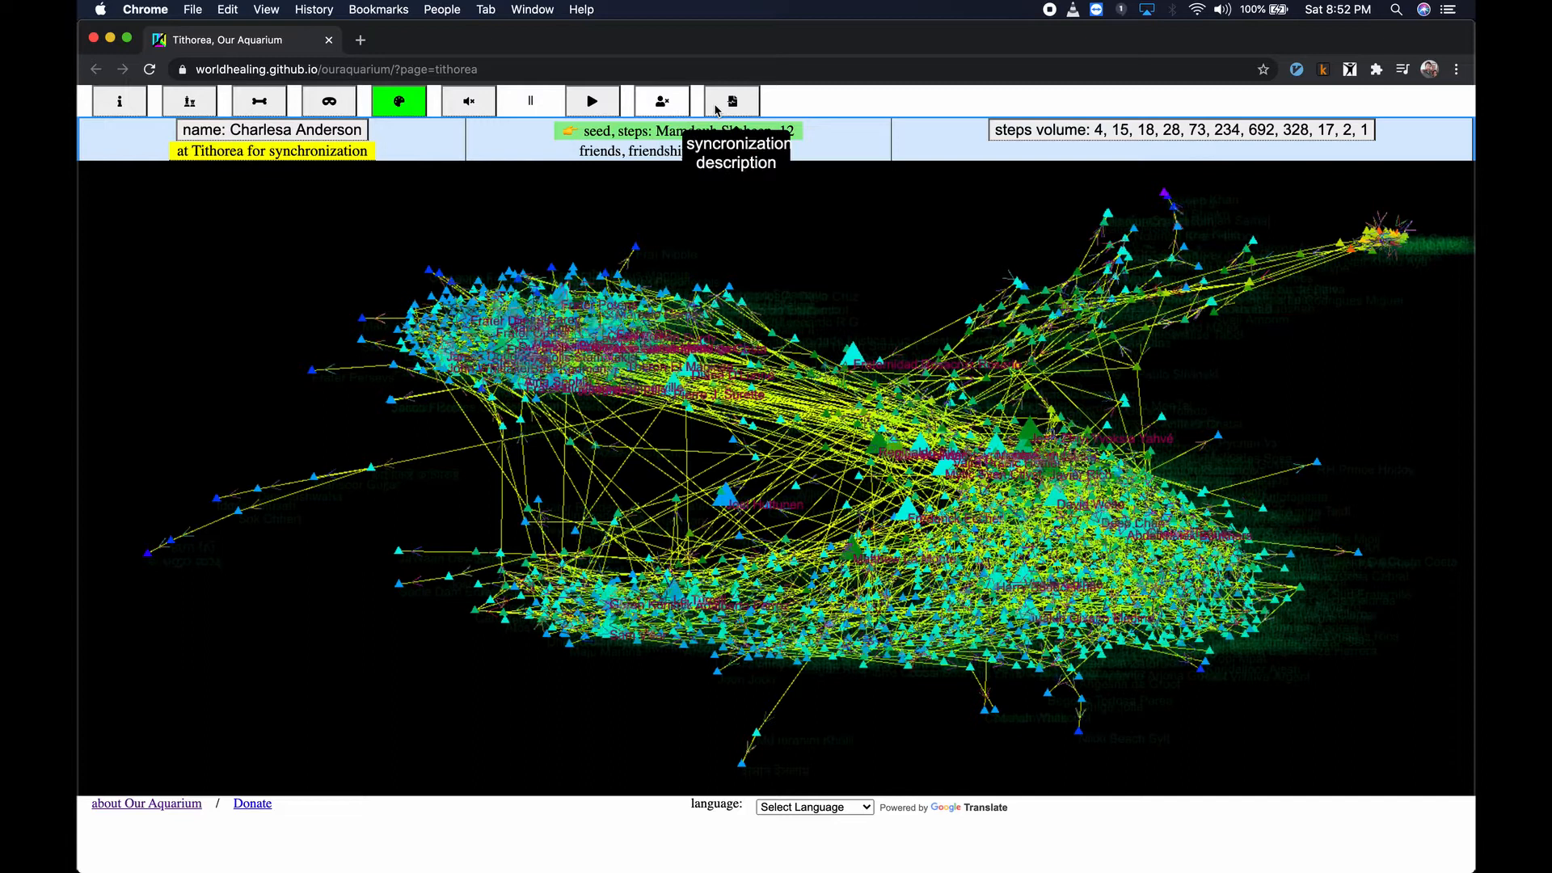
# Cycle description templates and edit the text into a Gilka Machado passage with a poem link.
pyautogui.click(730, 100)
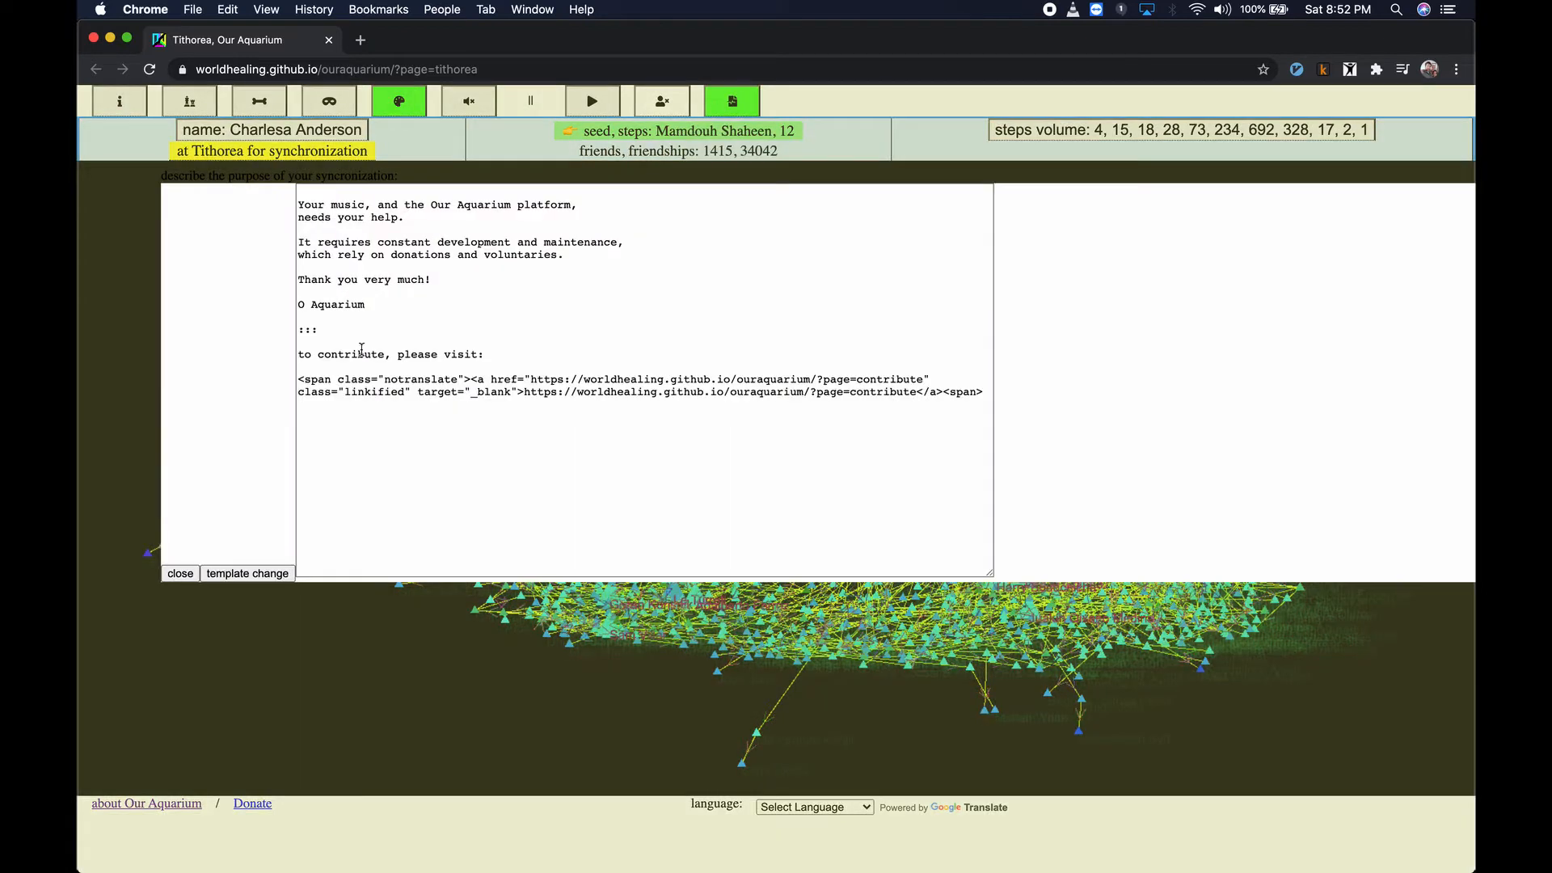
pyautogui.click(246, 573)
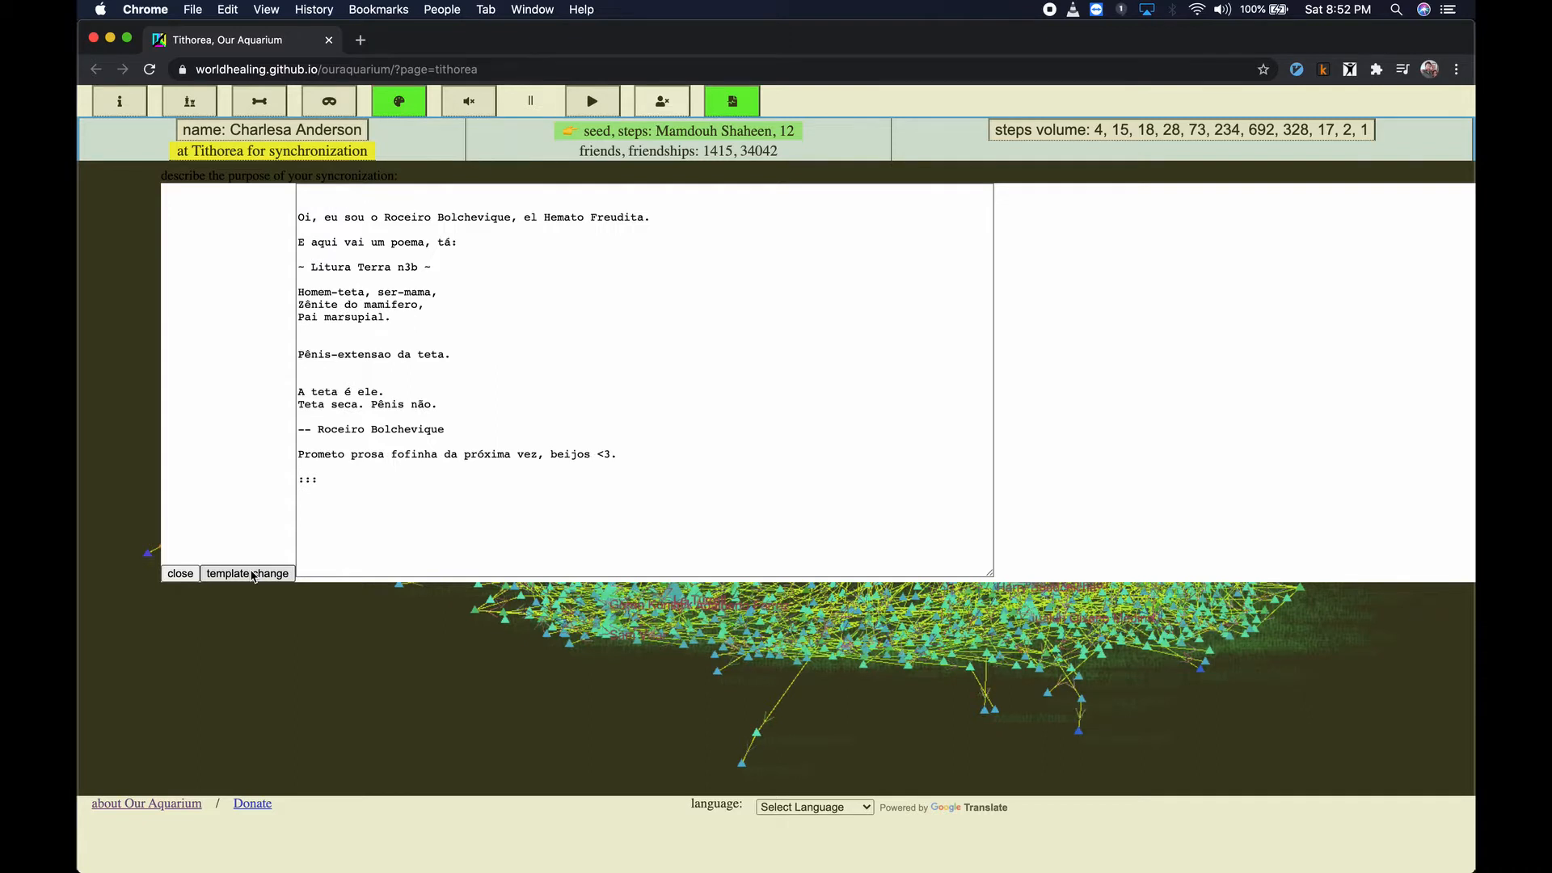
pyautogui.click(246, 572)
pyautogui.write('Here you have one of her poe')
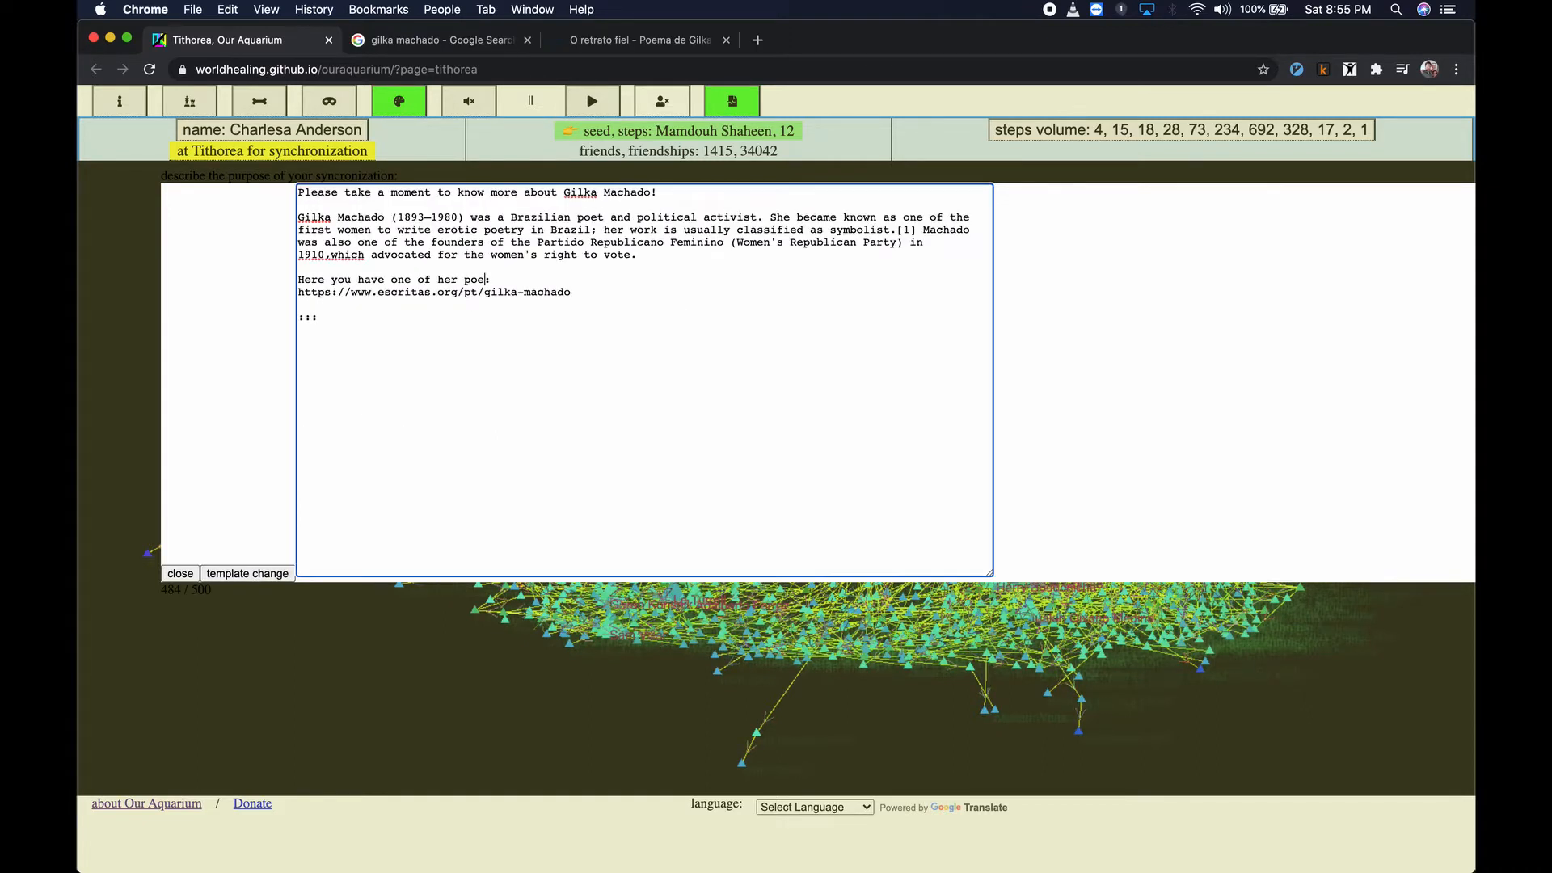
pyautogui.write('ms:')
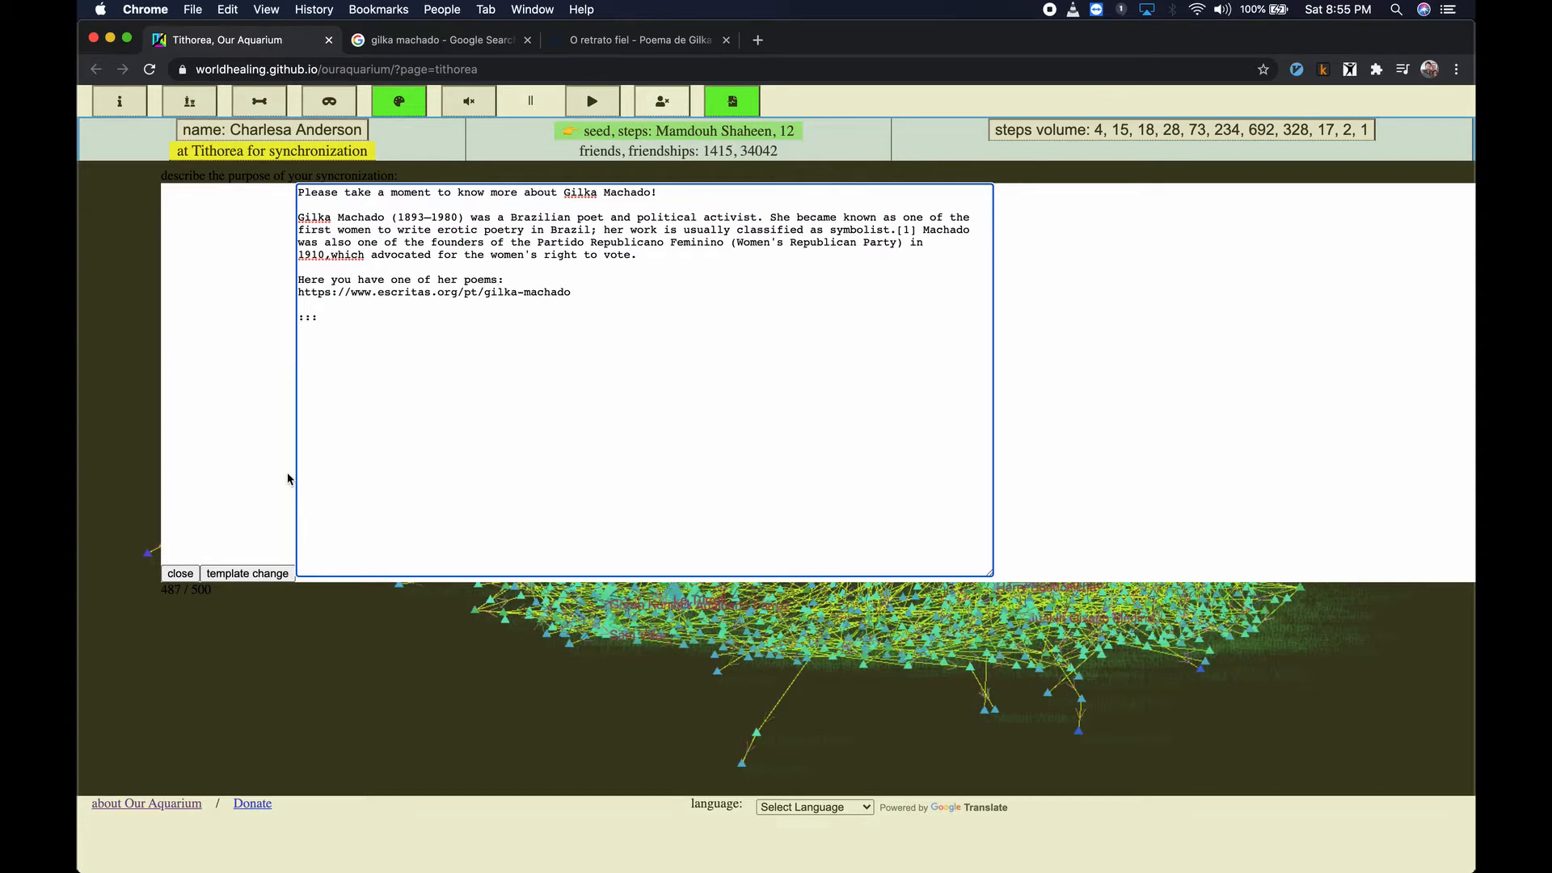
# Launch the seed's Gradus music page in a new tab and return to the Tithorea map.
pyautogui.click(179, 572)
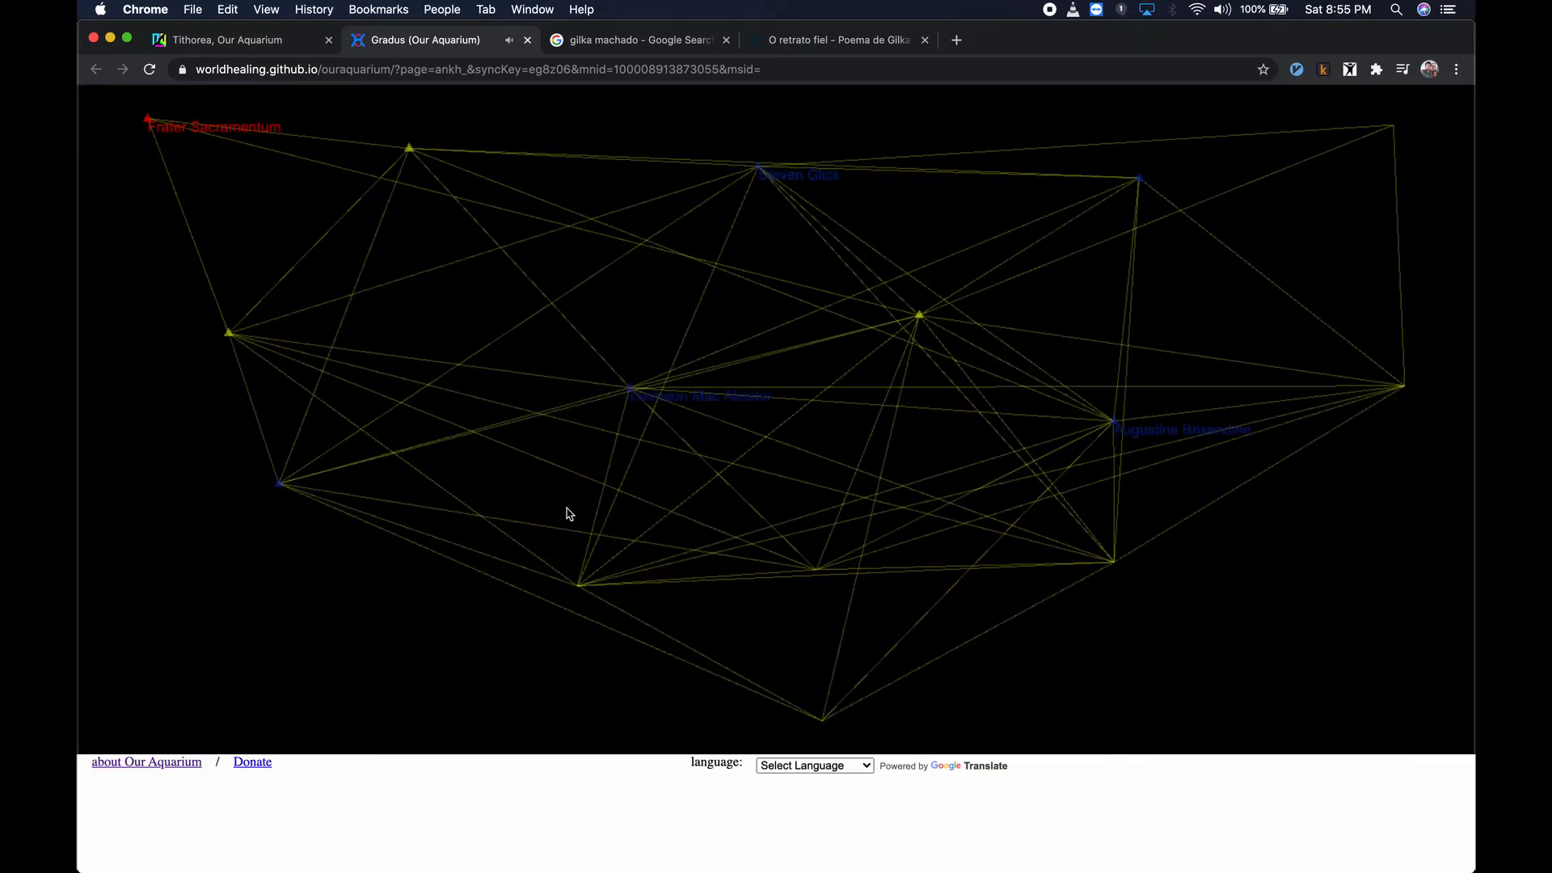
pyautogui.click(241, 39)
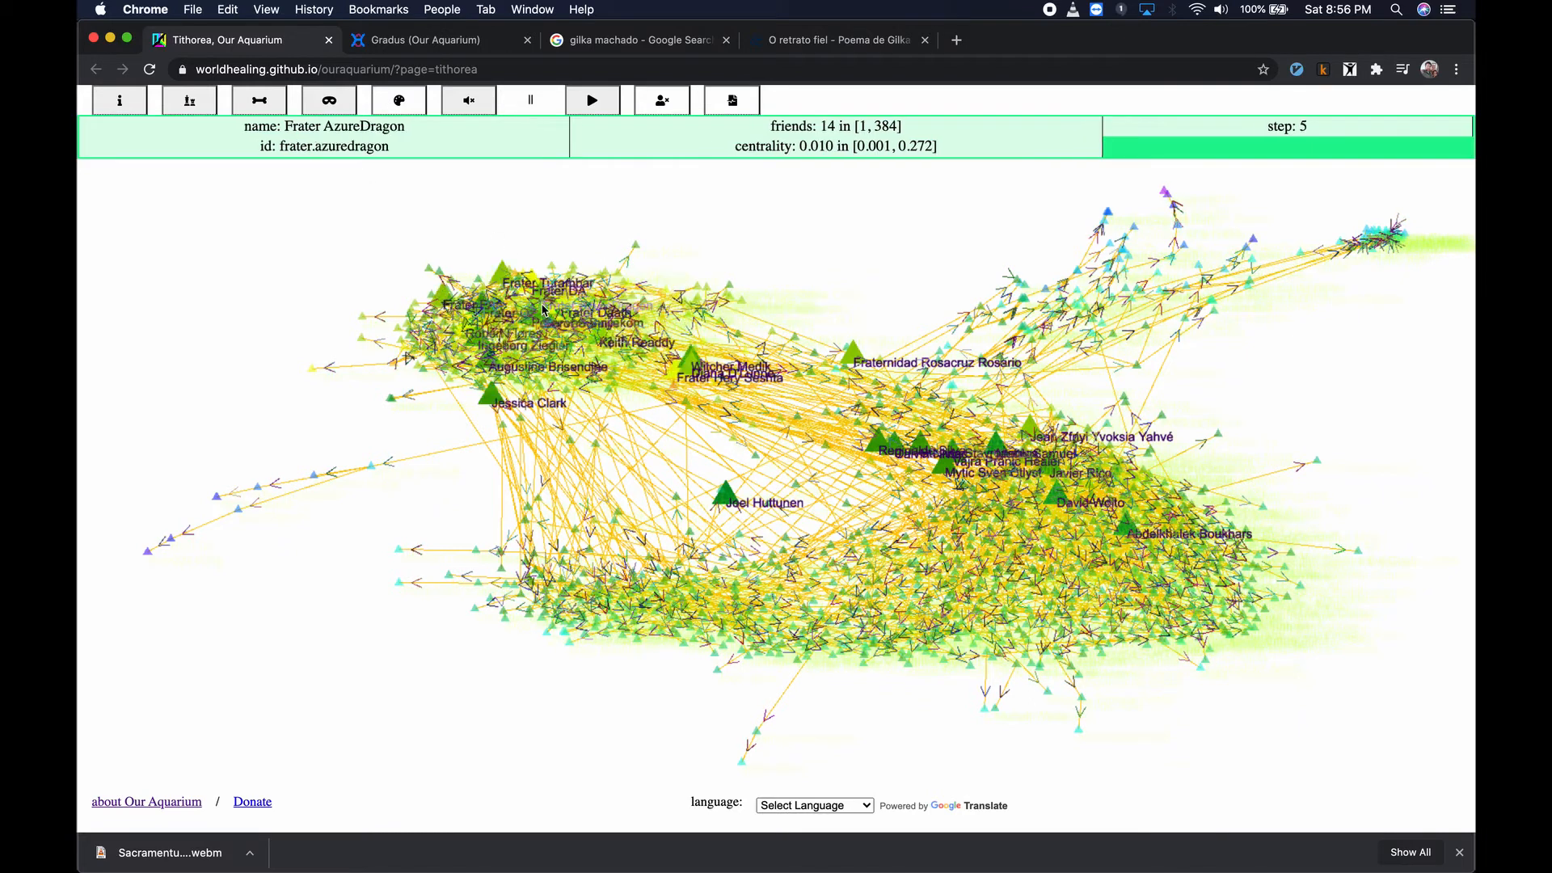
pyautogui.click(592, 100)
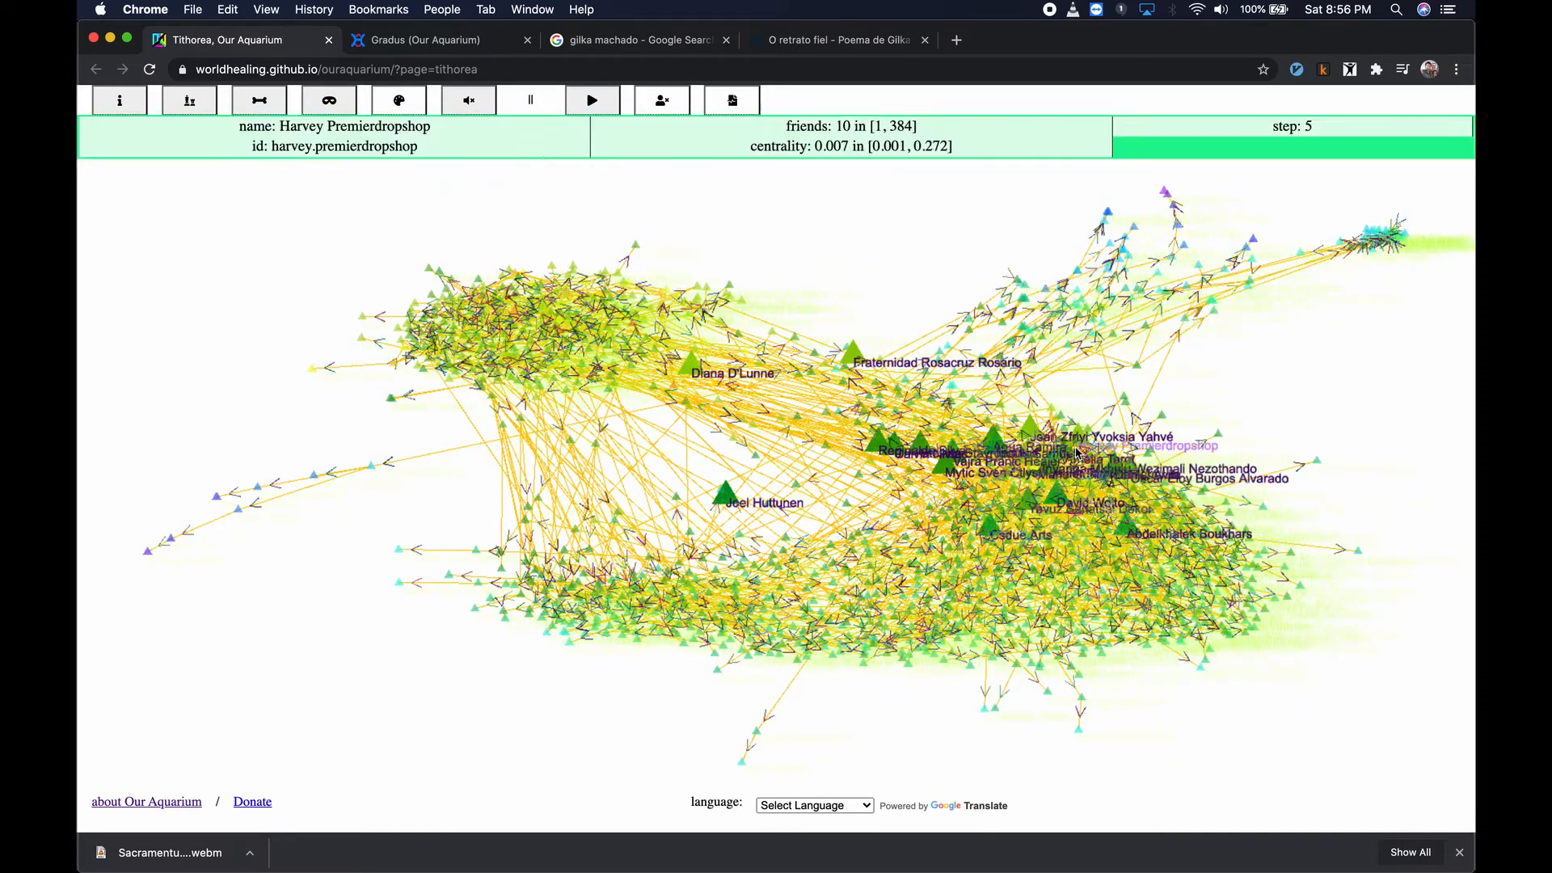
pyautogui.click(591, 100)
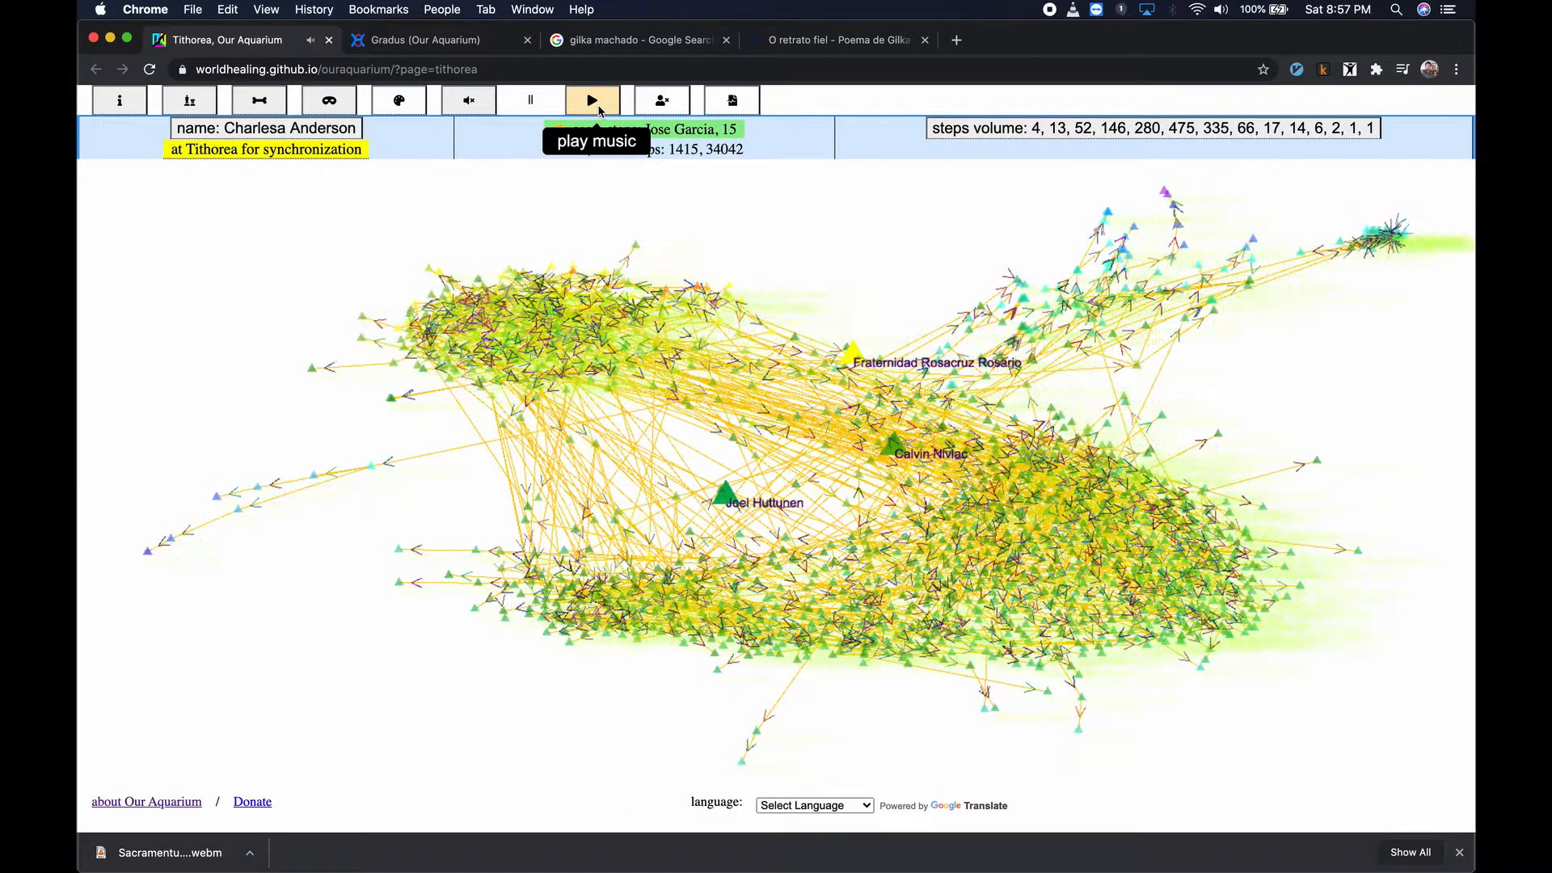
pyautogui.click(593, 100)
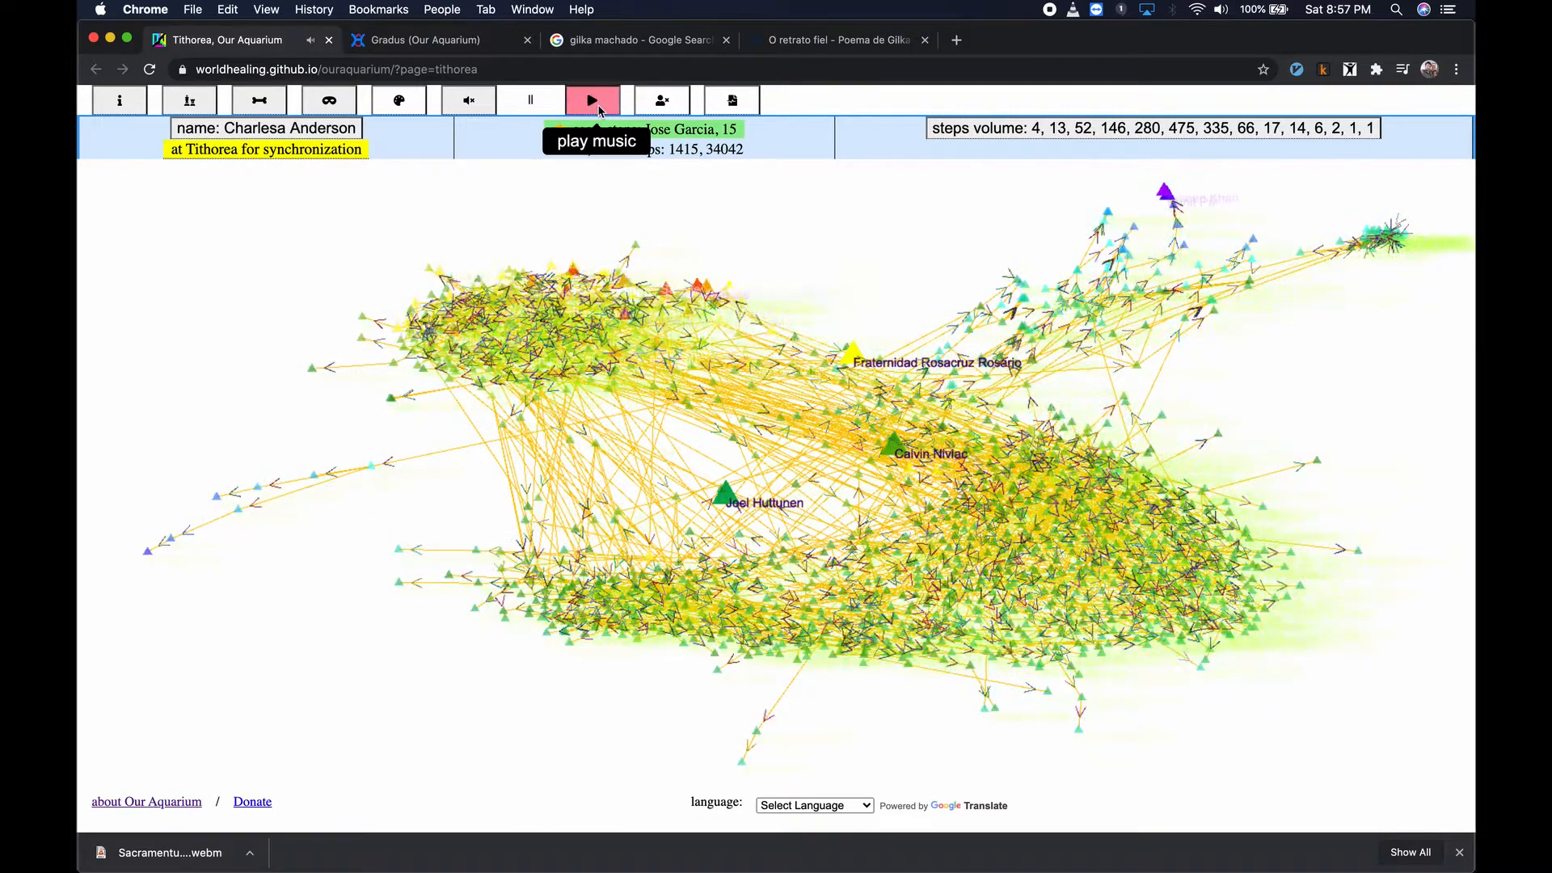
pyautogui.click(592, 100)
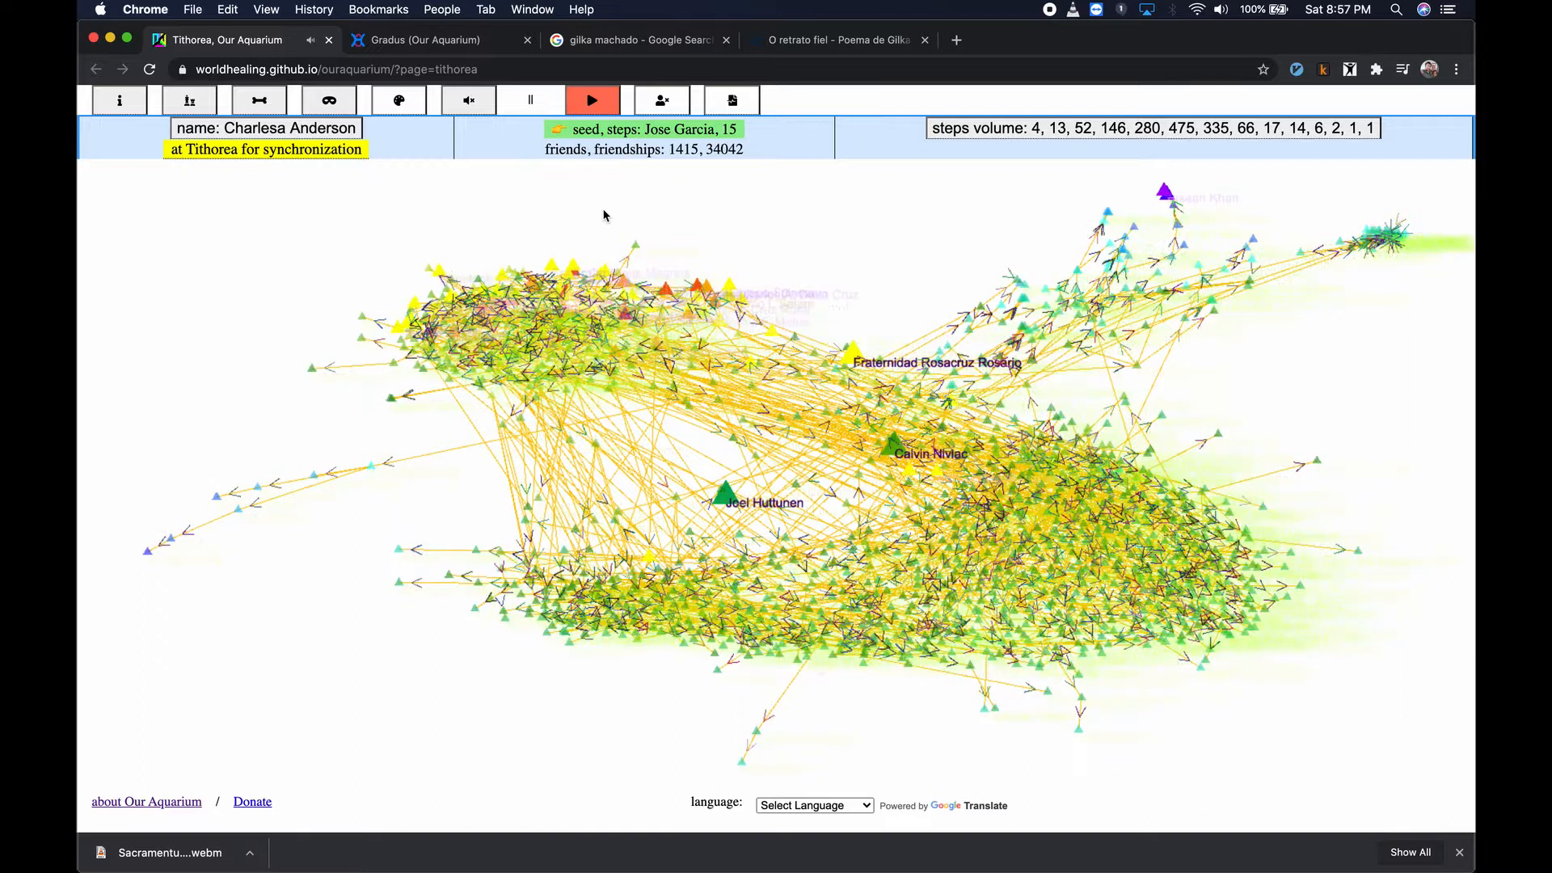